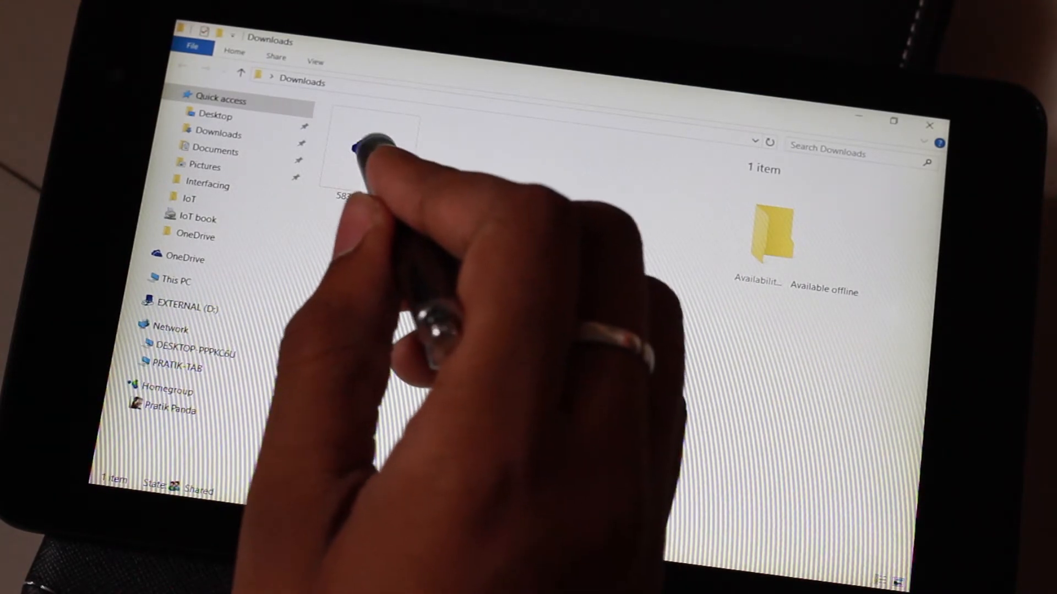
Run 5830A13.EXE from Downloads, approving the User Account Control prompt
double_click(371, 155)
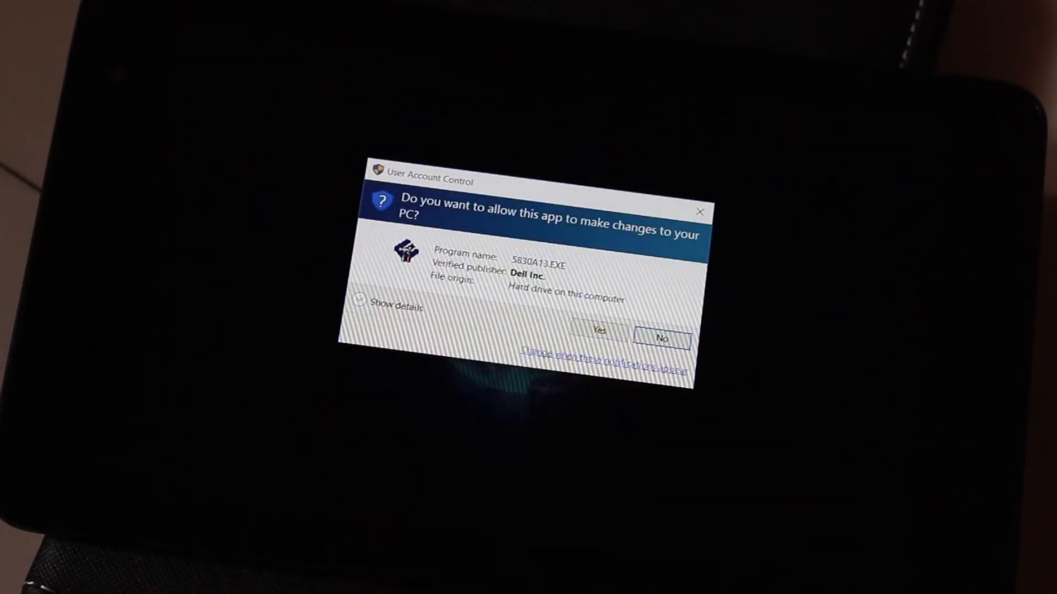
left_click(661, 339)
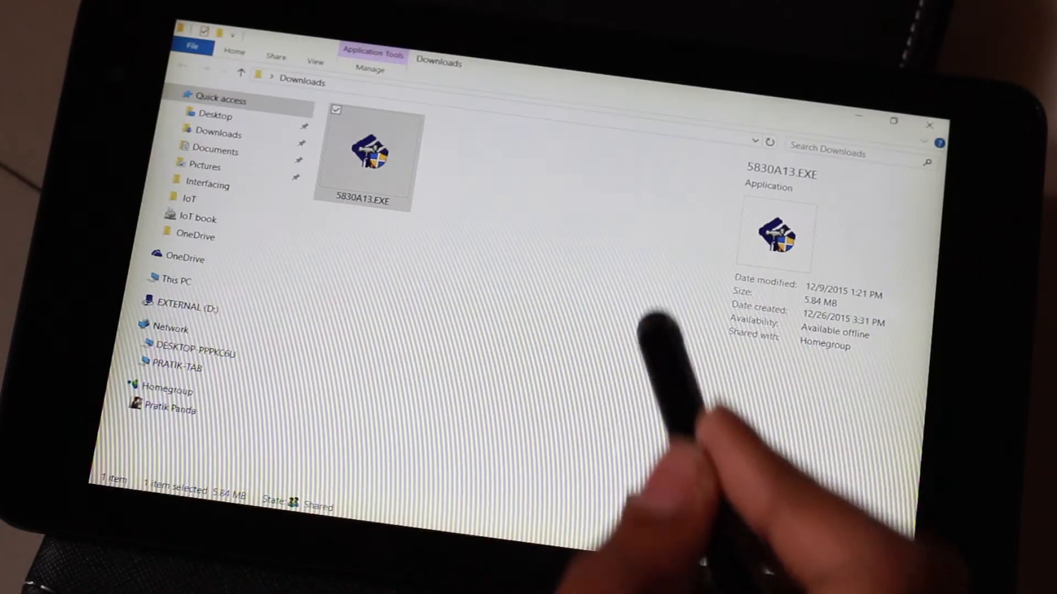
double_click(363, 154)
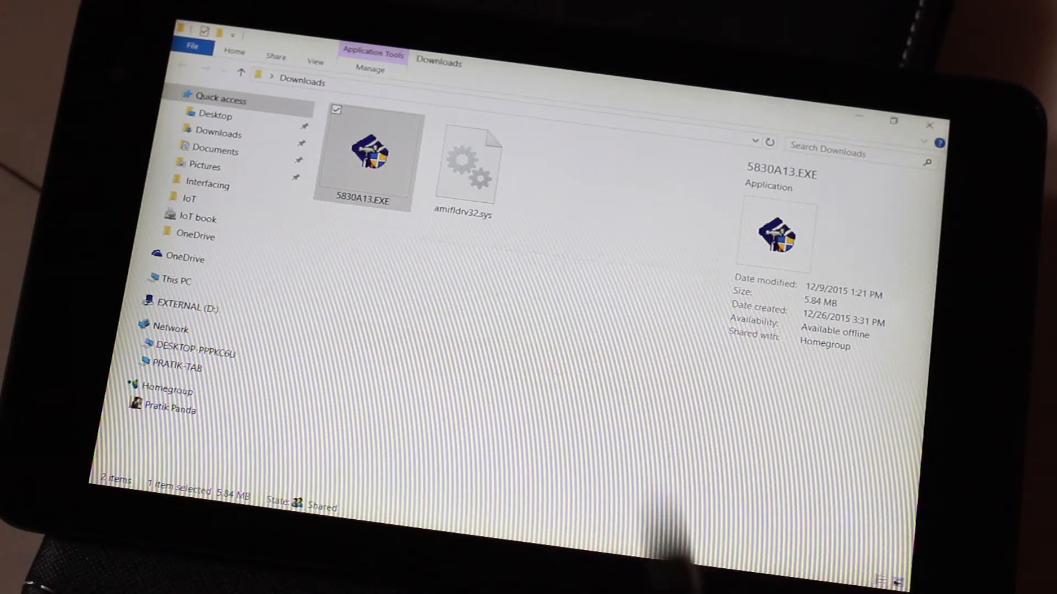
double_click(363, 152)
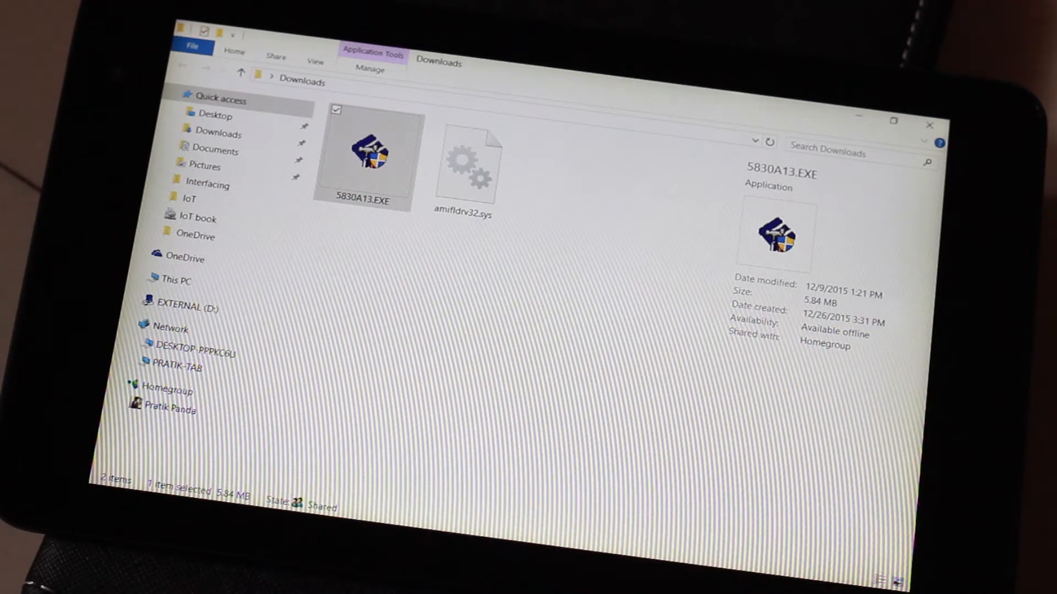
double_click(366, 150)
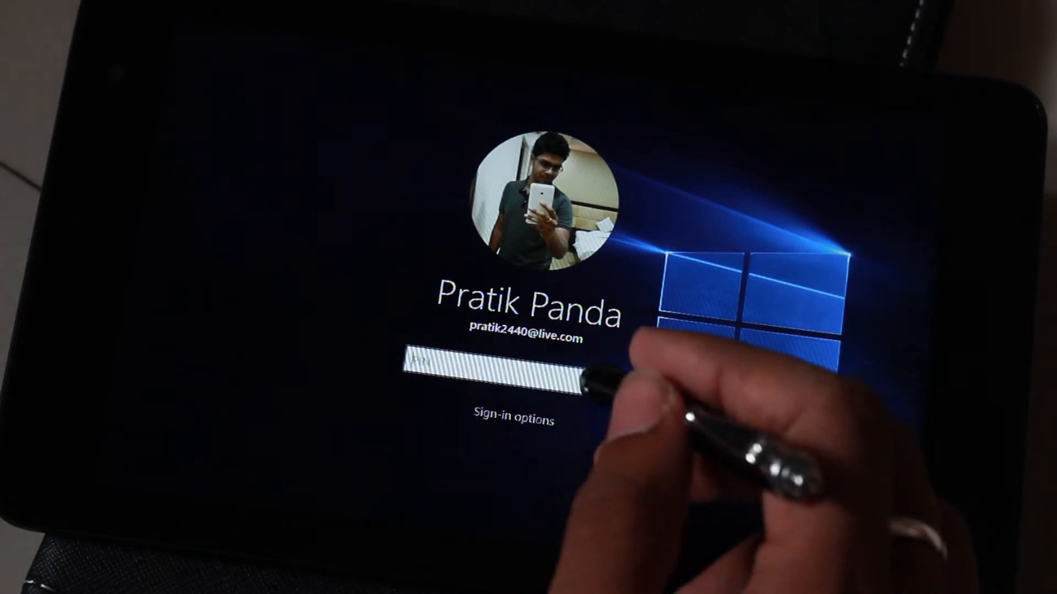
Submit the account password to sign in to Windows
key("Enter")
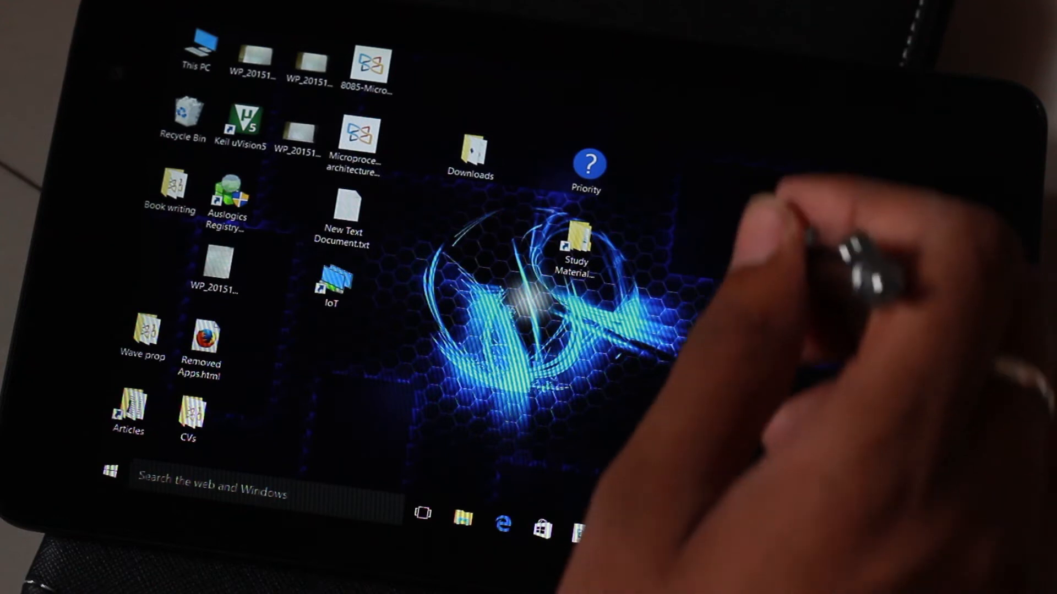
Open the full-screen tiled Start screen from the taskbar Start button
right_click(577, 256)
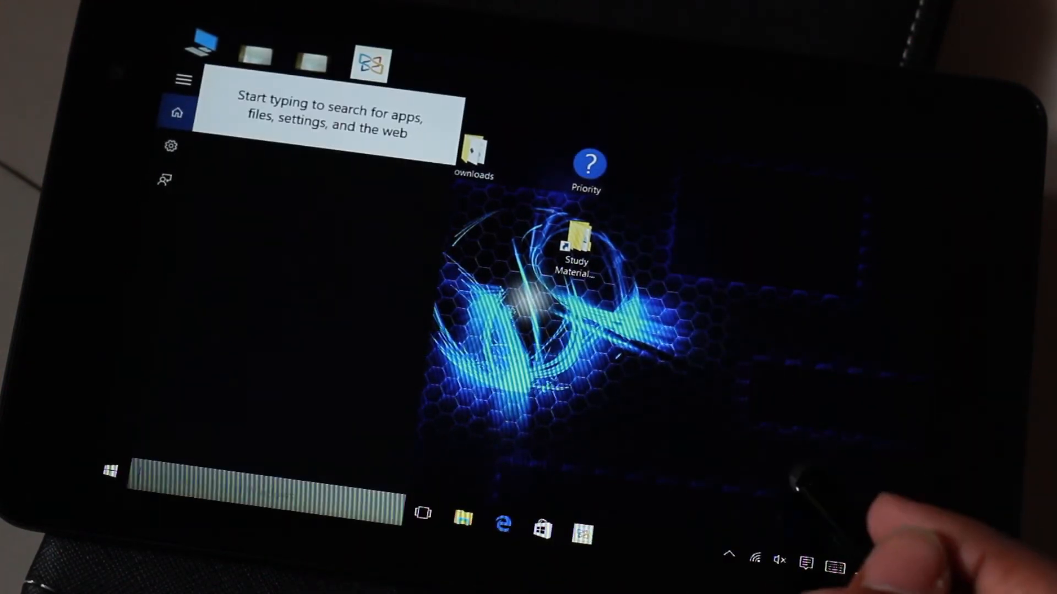
left_click(805, 562)
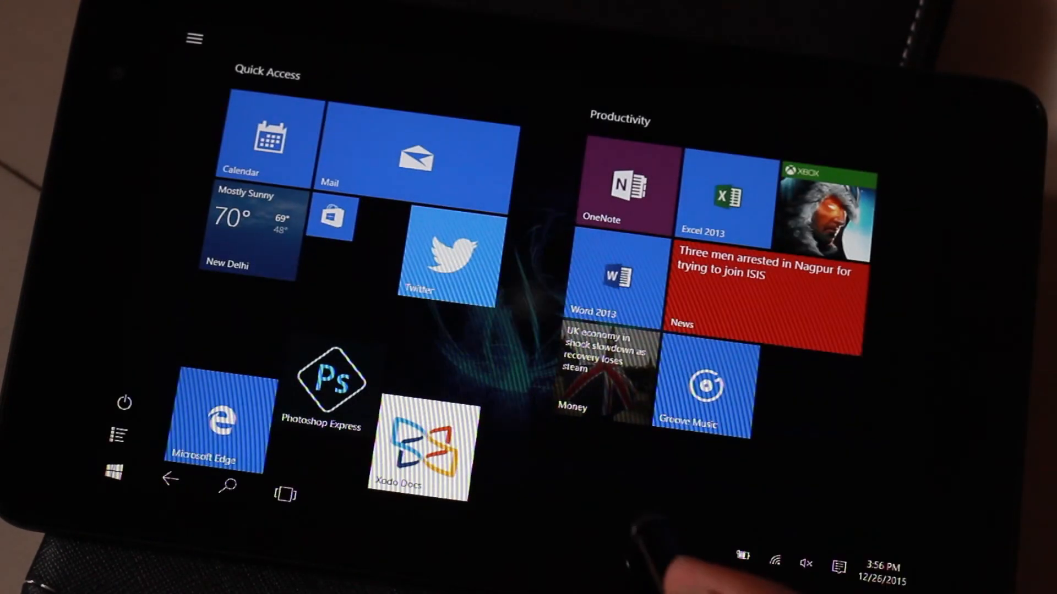
Open Task Manager, sort processes by CPU, and select Antimalware Service Executable
left_click(229, 484)
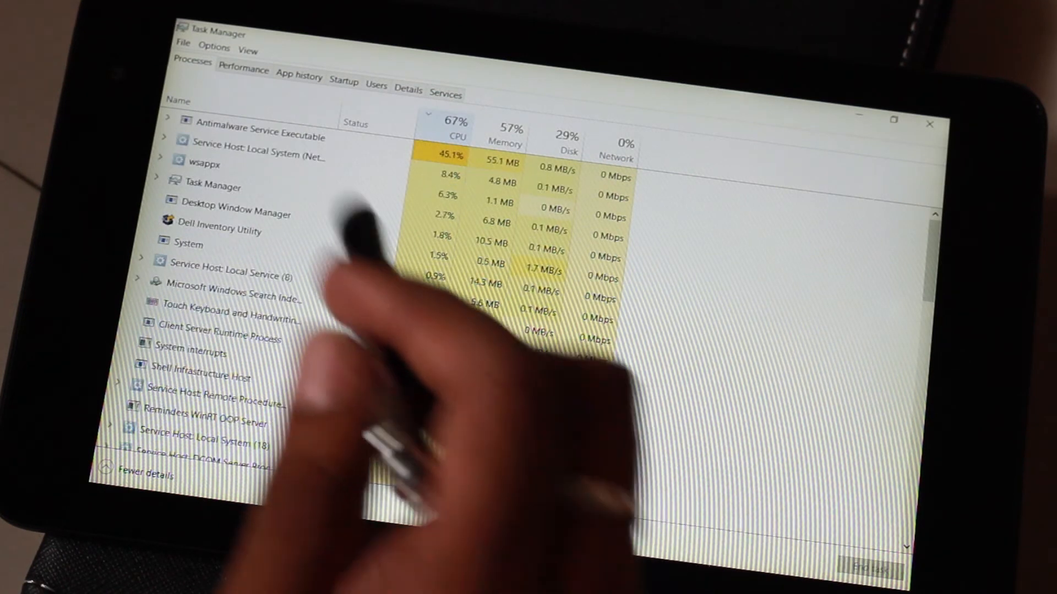
left_click(242, 69)
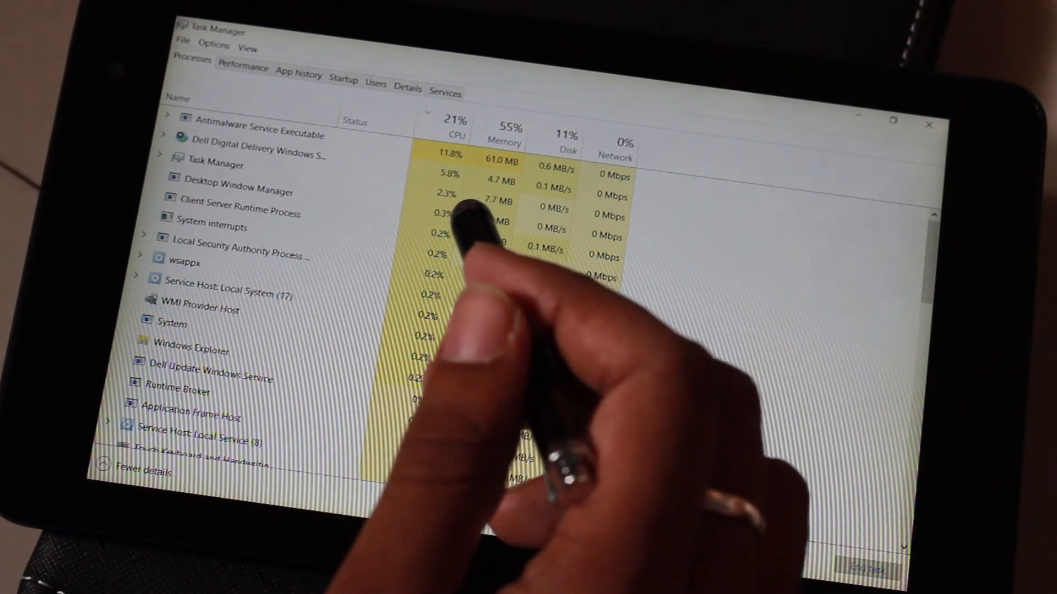
left_click(456, 128)
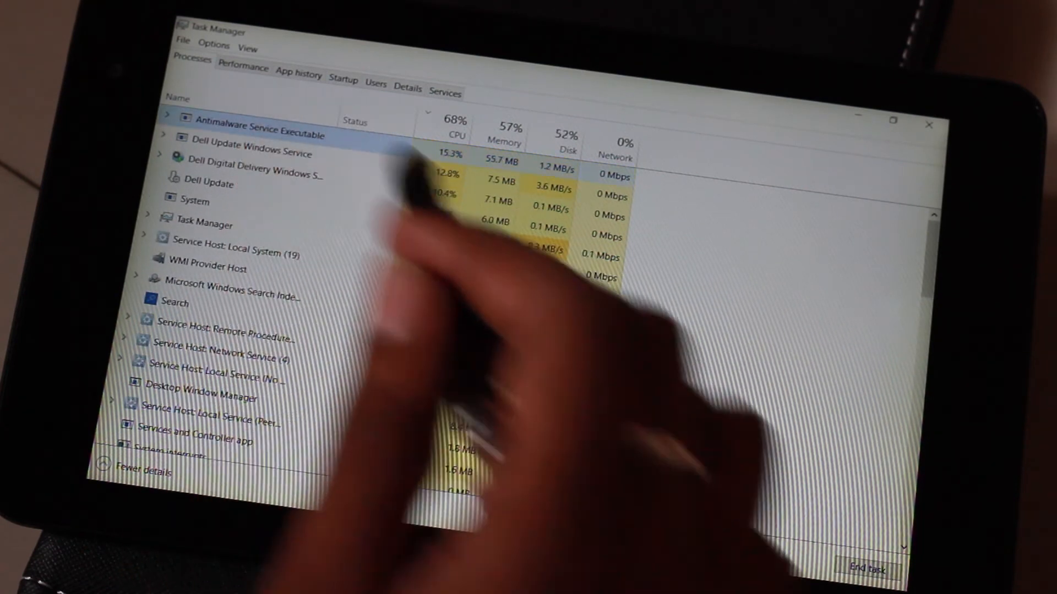
Cancel ending Antimalware Service Executable and switch to the Performance tab's CPU graphs
left_click(866, 568)
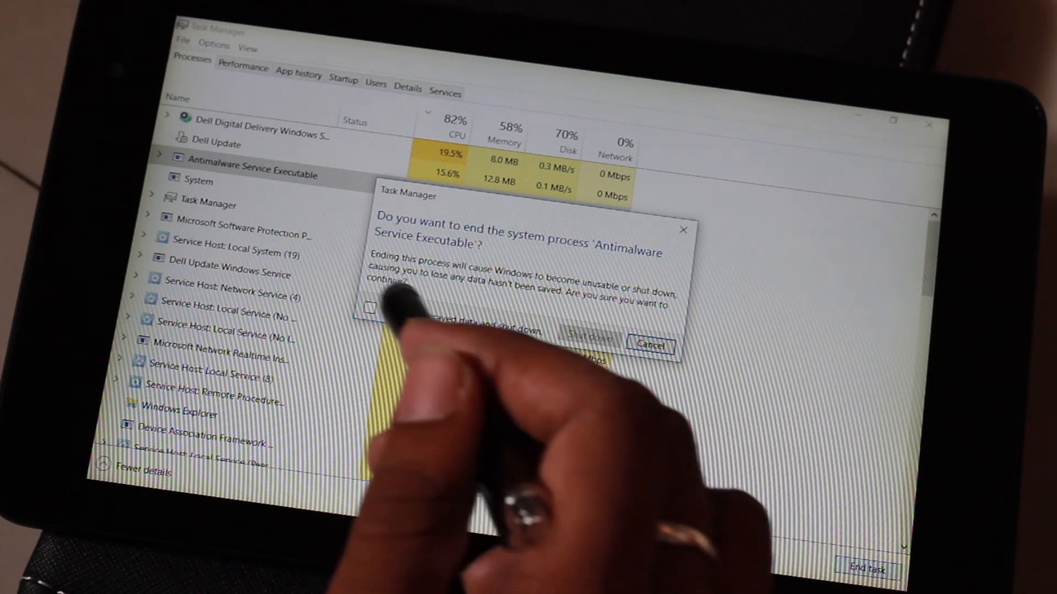
left_click(369, 308)
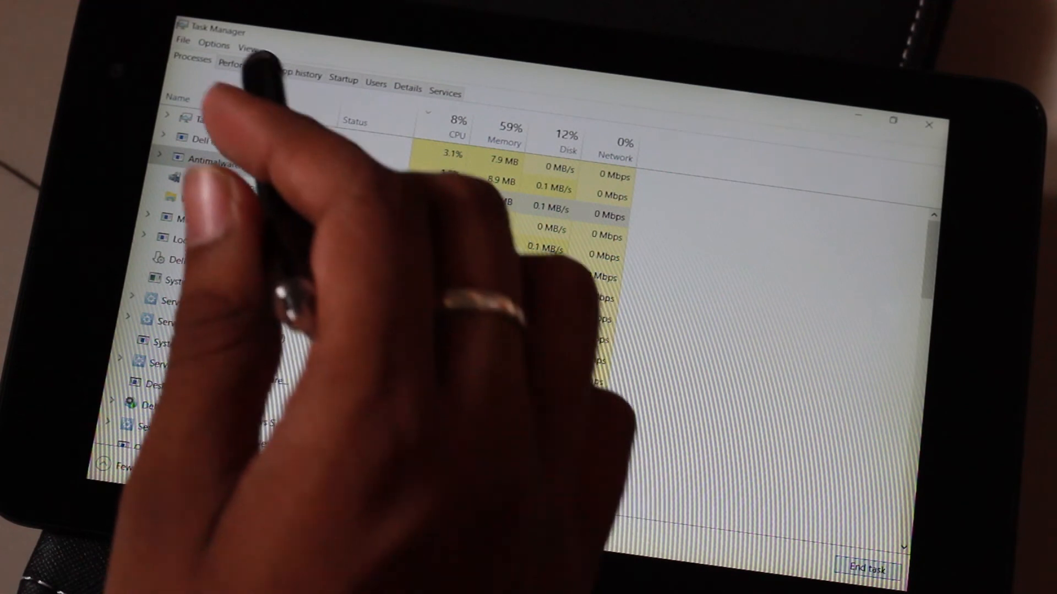
left_click(243, 66)
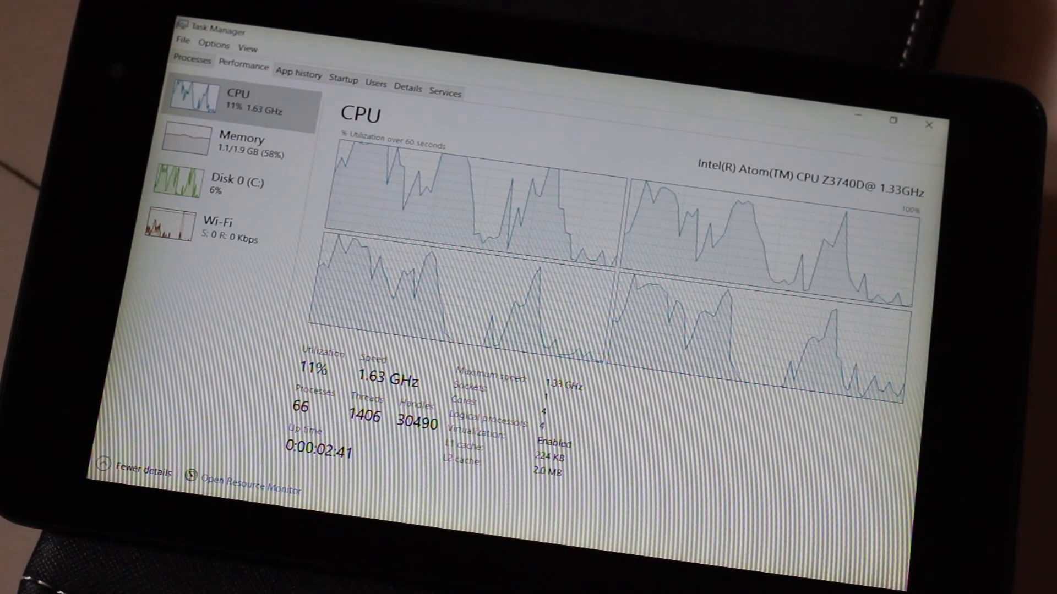